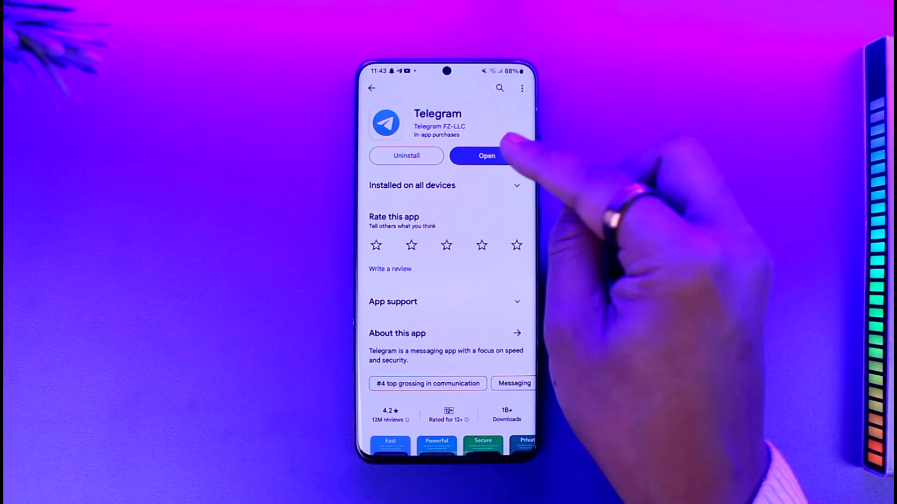
View Telegram Premium details in Telegram, then open Google Play's subscriptions list from the profile menu.
click(486, 155)
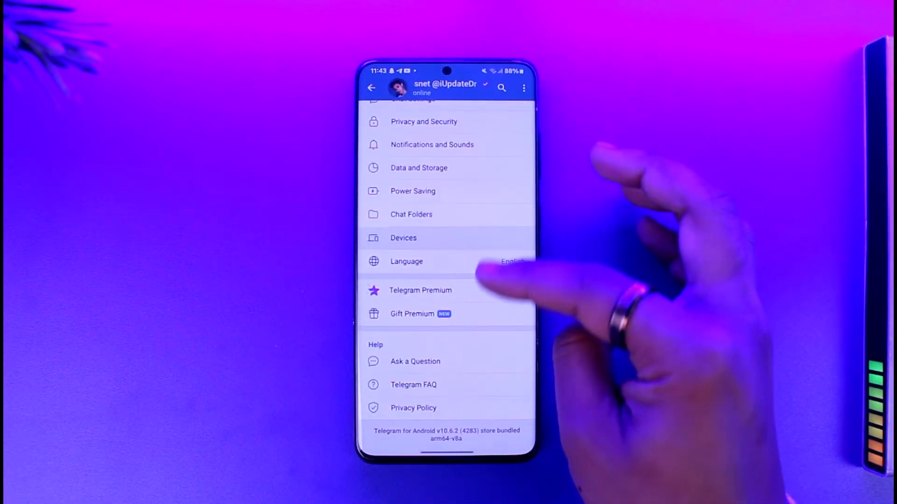
click(420, 290)
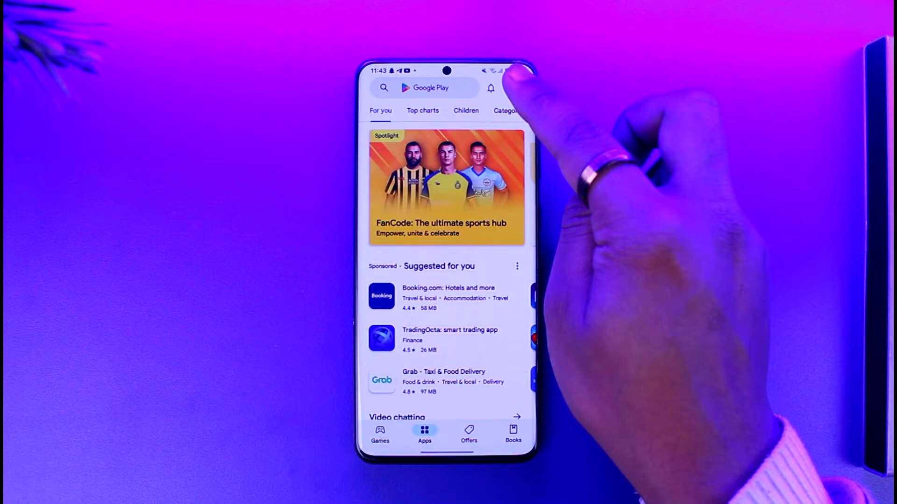
click(512, 88)
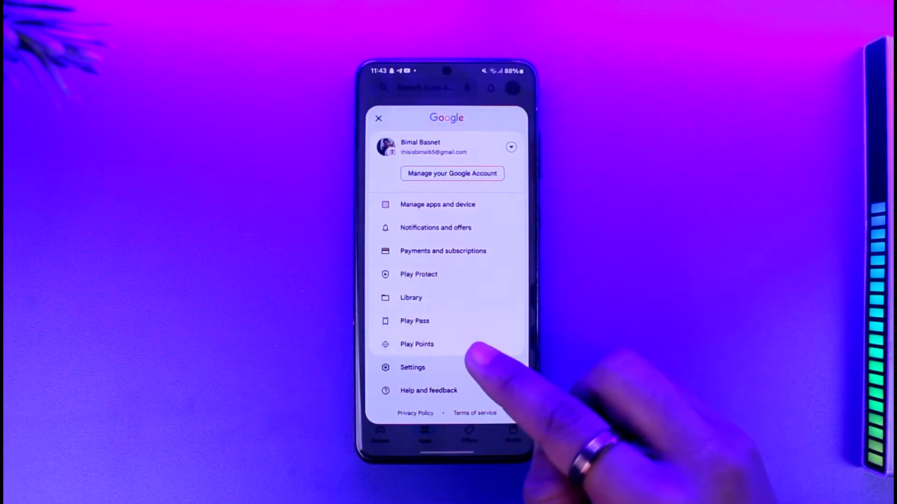
click(442, 250)
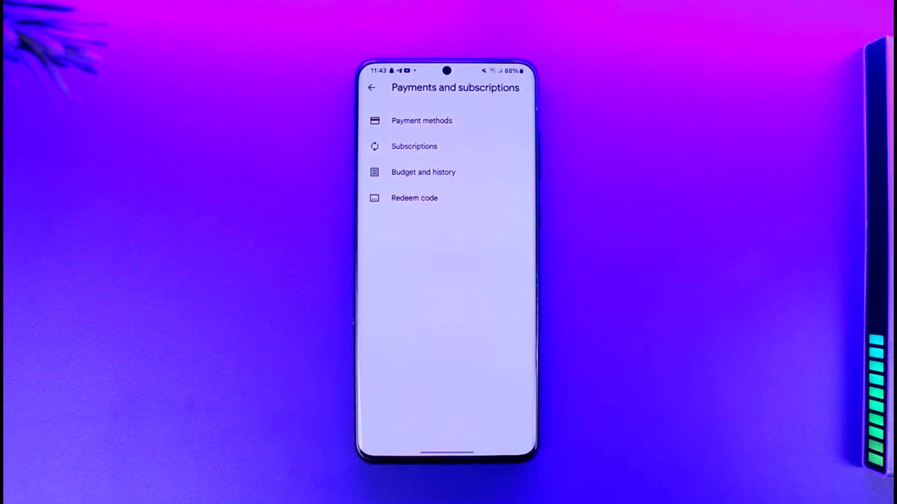
click(413, 146)
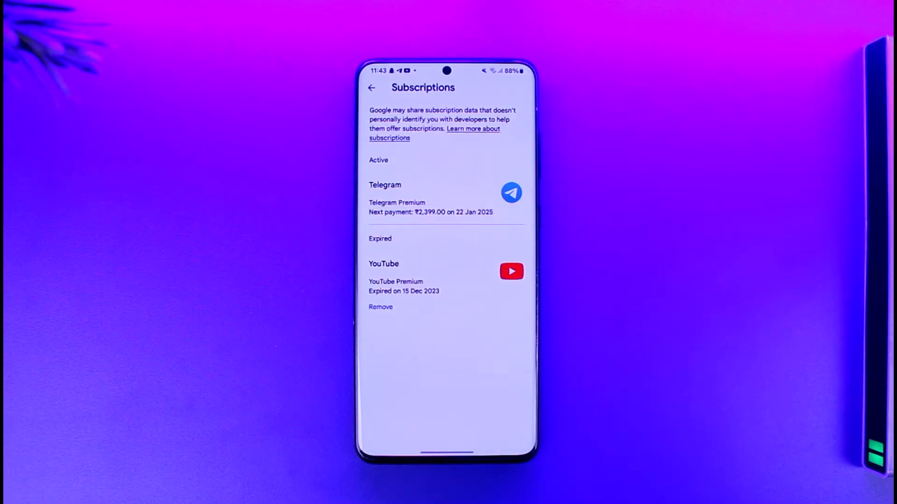
click(446, 197)
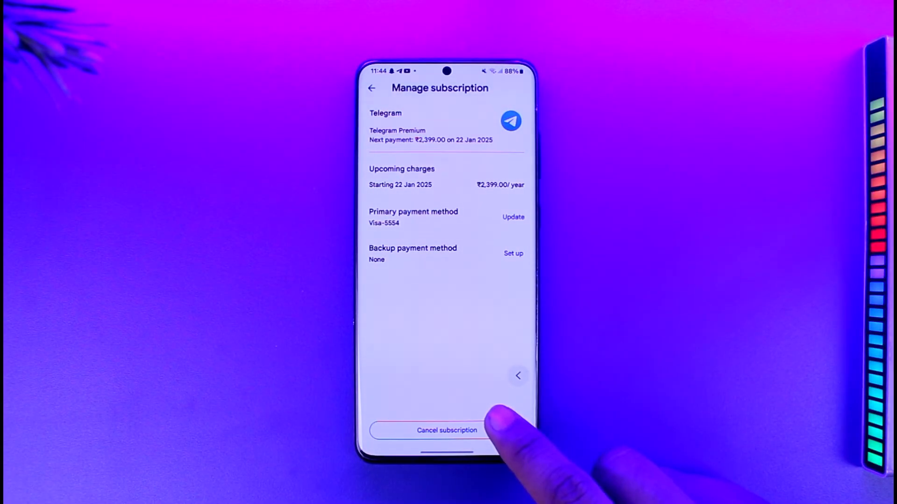
click(372, 88)
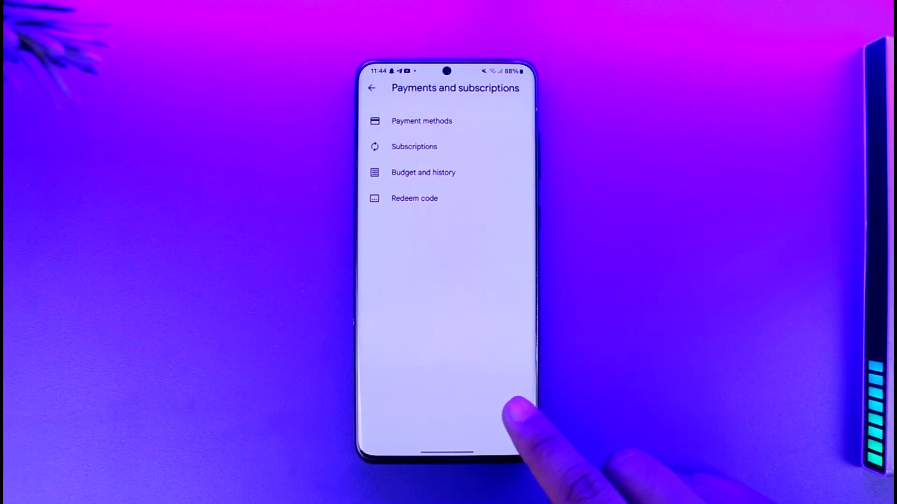